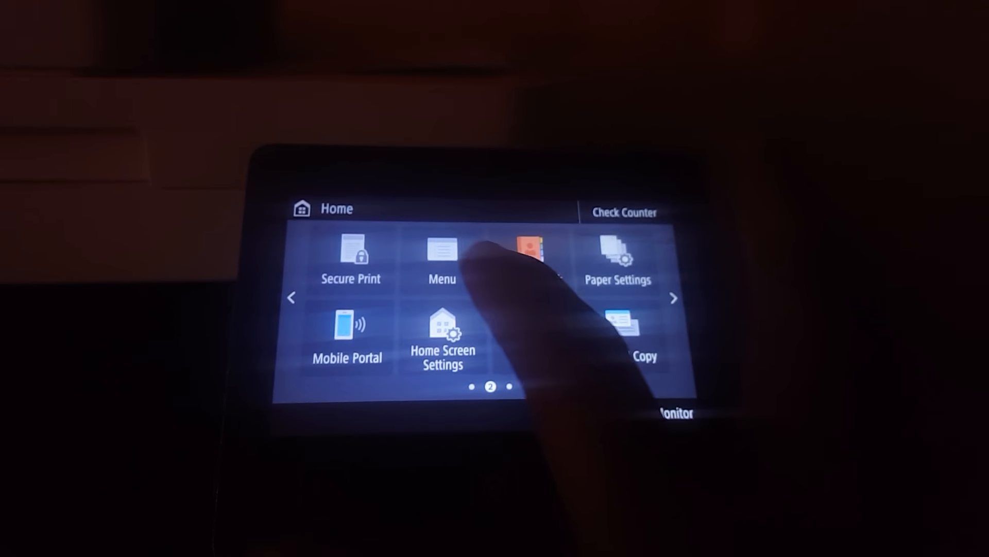
Go to Menu > Preferences > Network to reach the System Manager Login screen.
left_click(442, 259)
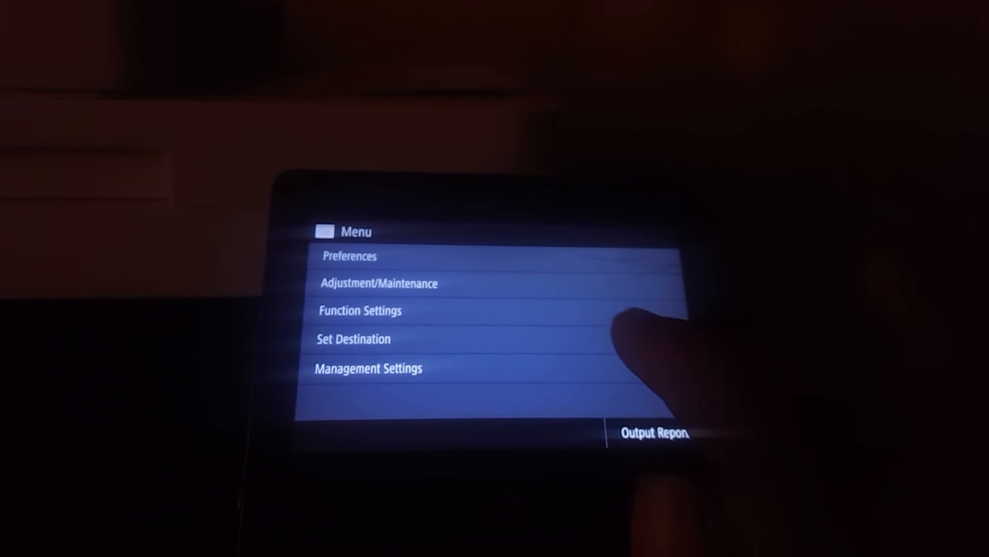
left_click(348, 256)
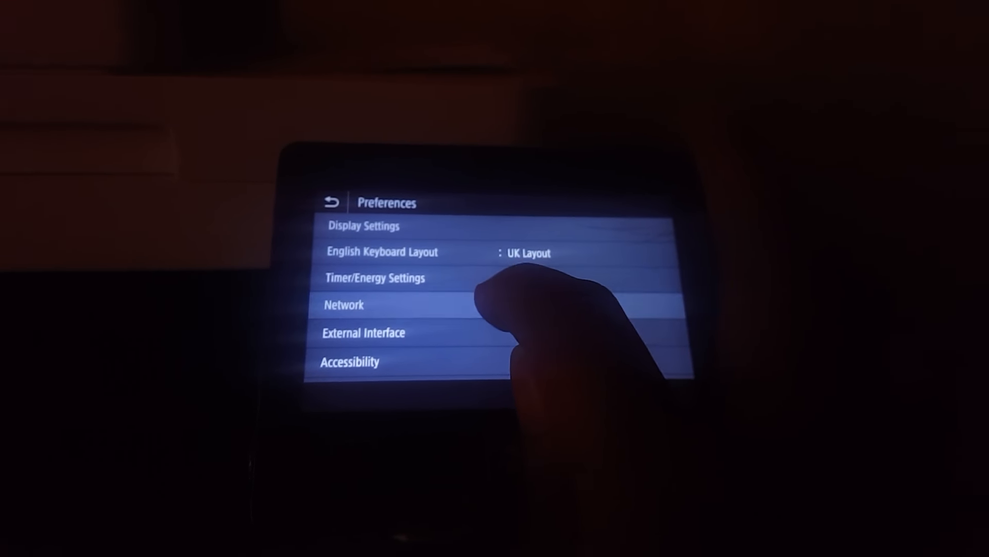
left_click(344, 305)
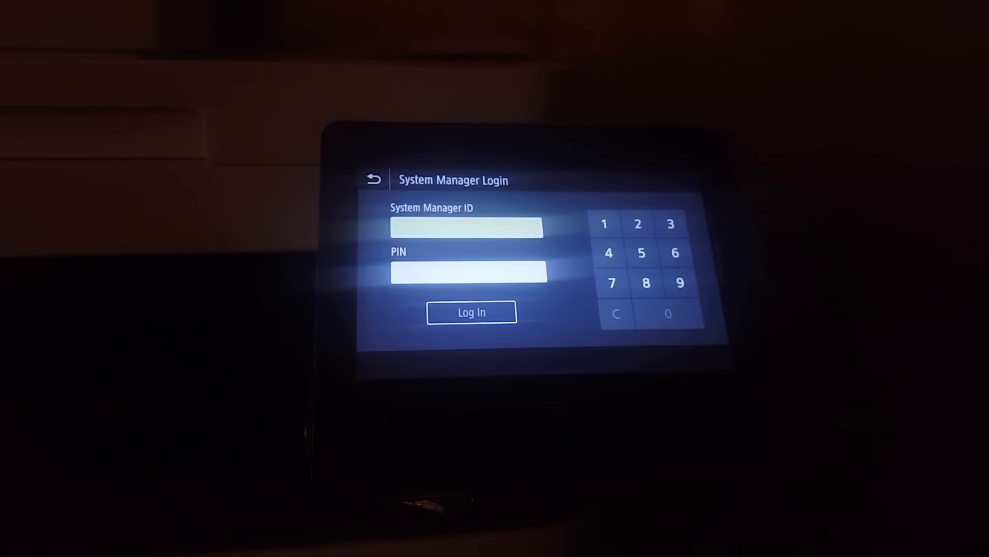
Enter the System Manager ID and PIN and log in to open the Network menu.
left_click(611, 283)
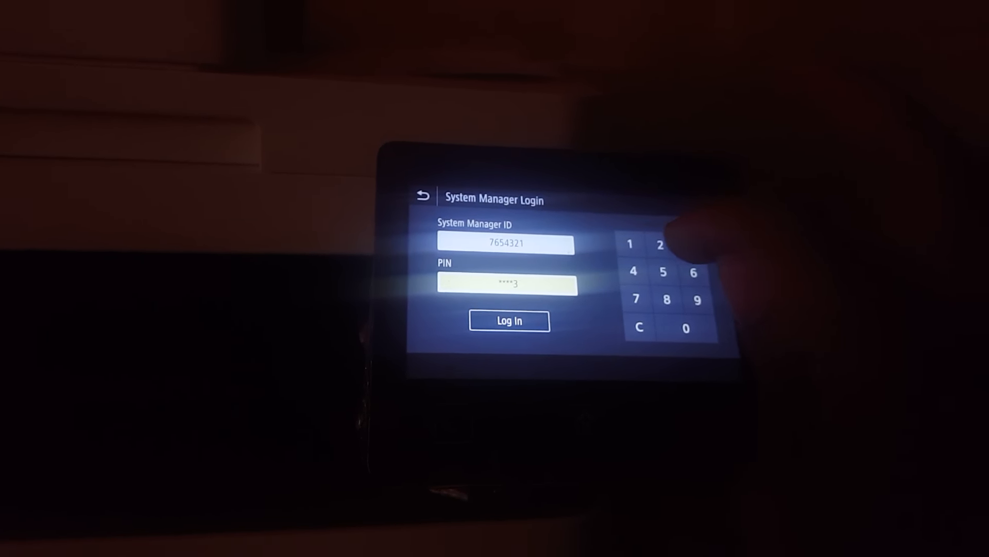
left_click(509, 321)
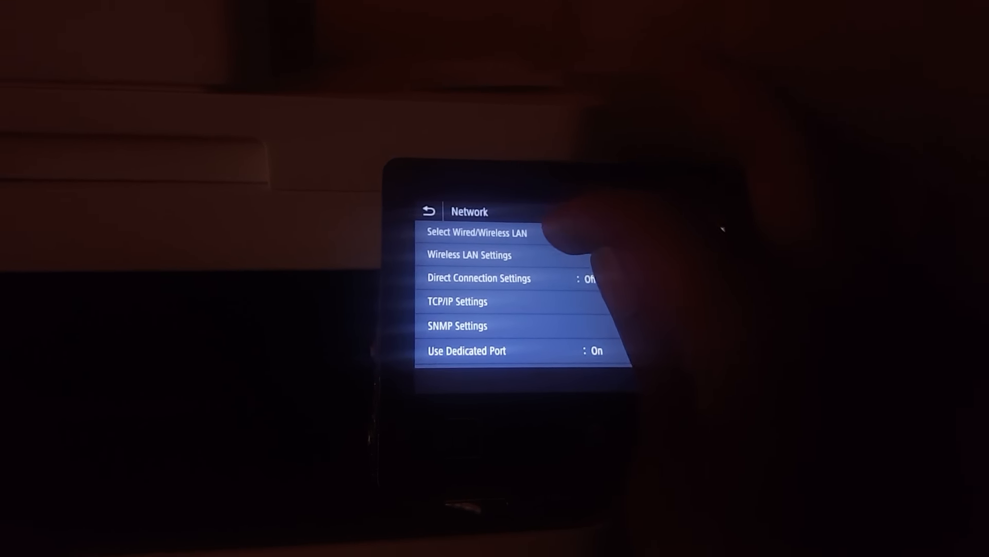
Open Wireless LAN Settings to choose the network and enter its pre-shared key.
left_click(469, 254)
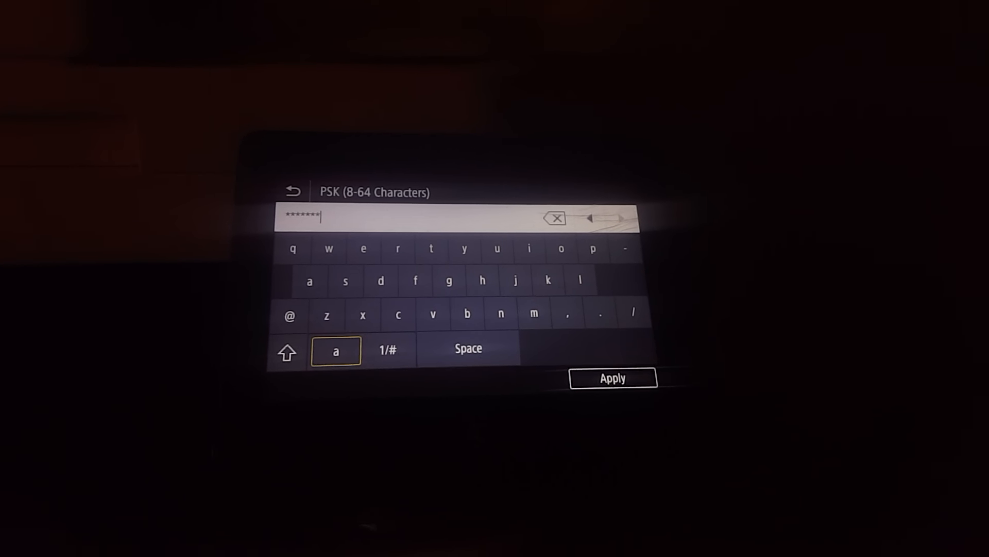
Finish the key's remaining numbers and symbols, then apply it.
left_click(387, 349)
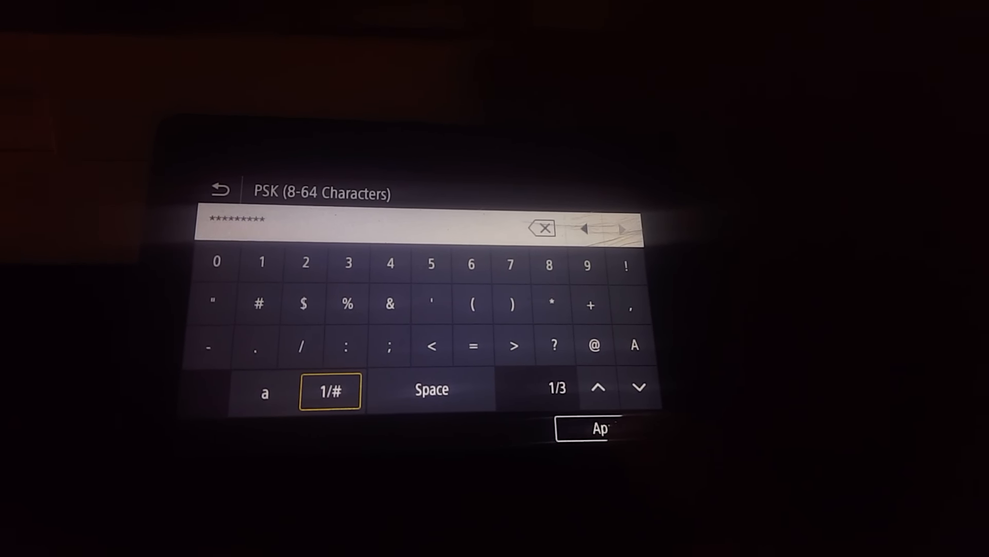
left_click(584, 430)
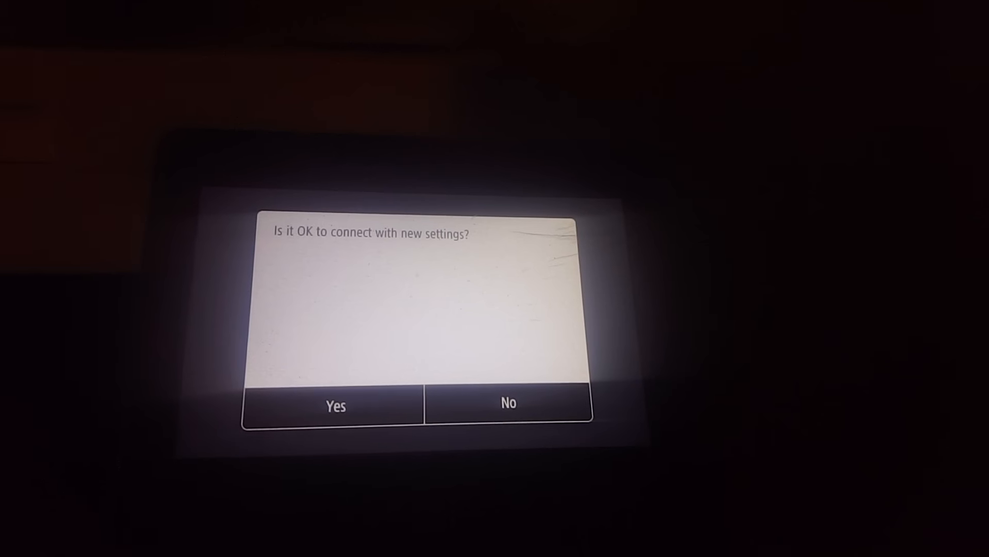
Confirm connecting with the new settings and return to the Wireless LAN Settings menu.
left_click(334, 405)
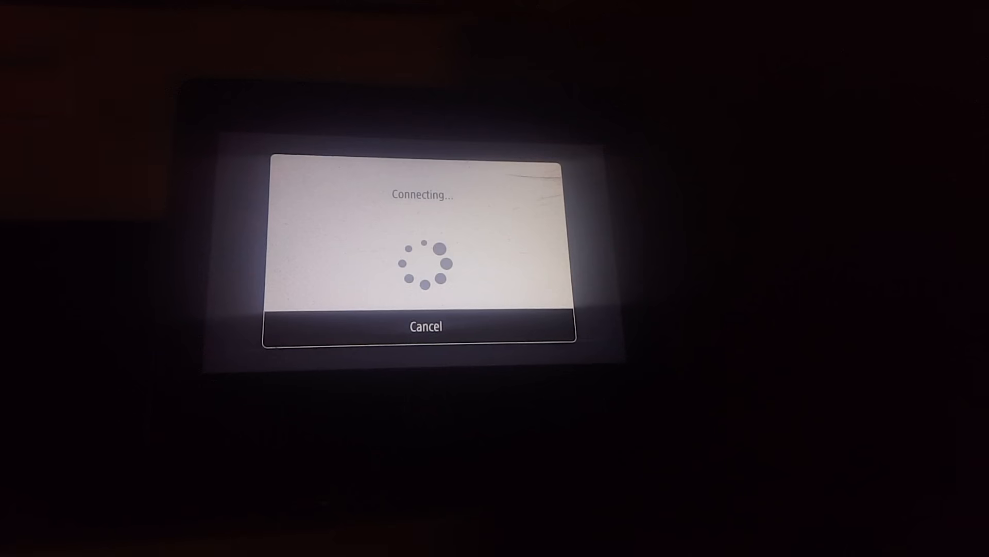
left_click(423, 325)
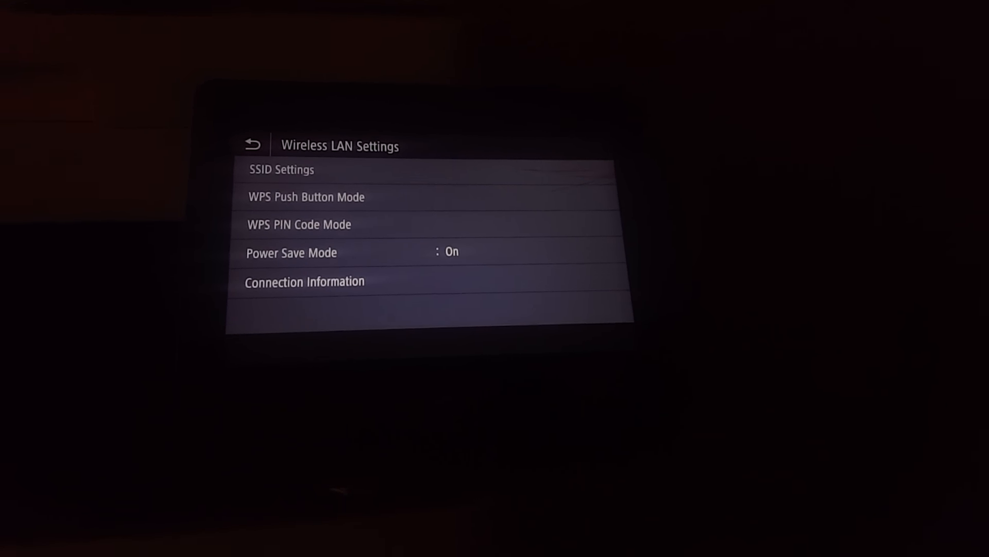